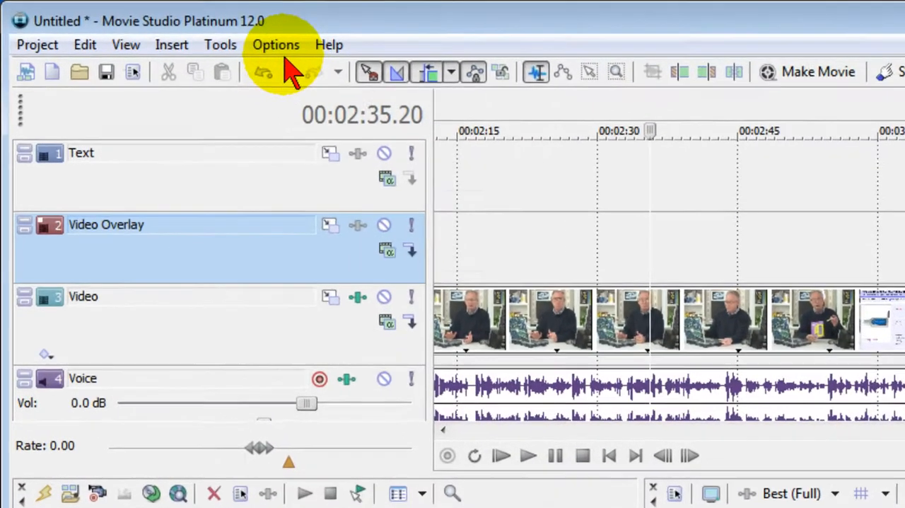
# Step: Show the Audio preferences where Audacity is listed as the preferred audio editor
pyautogui.click(275, 44)
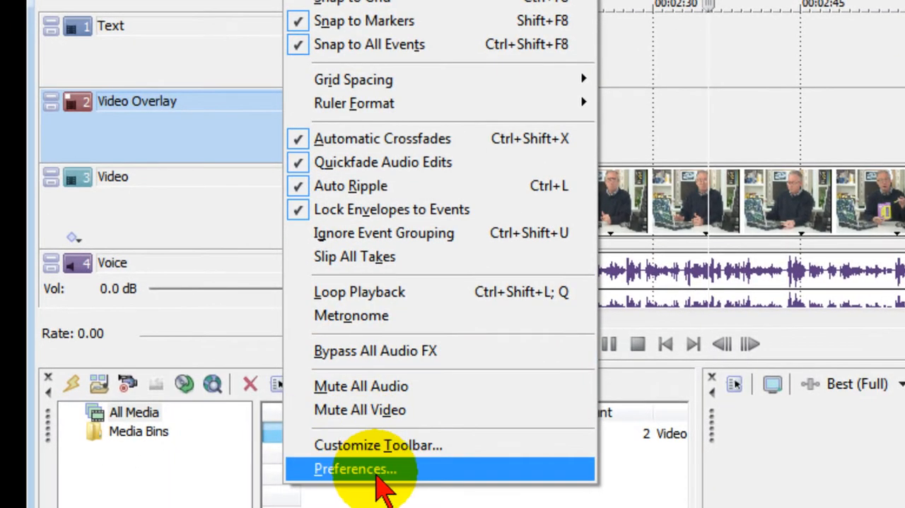
pyautogui.click(353, 468)
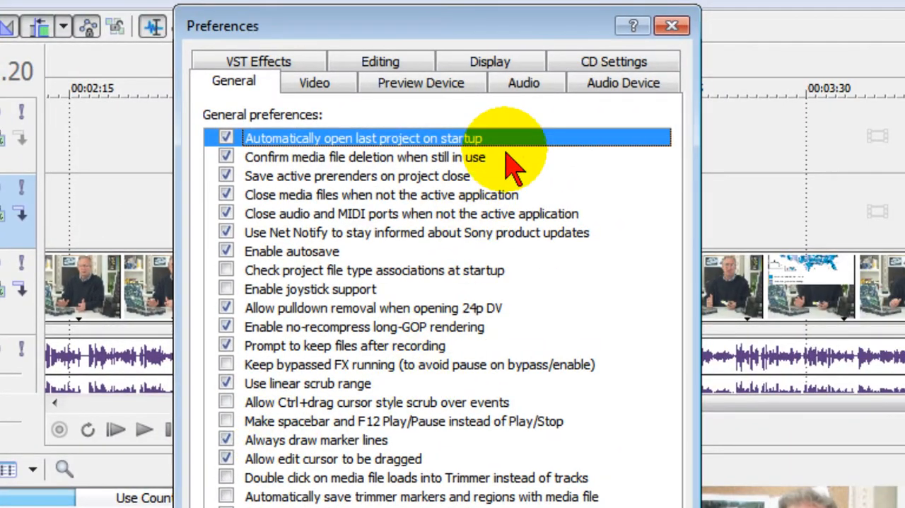
pyautogui.click(524, 82)
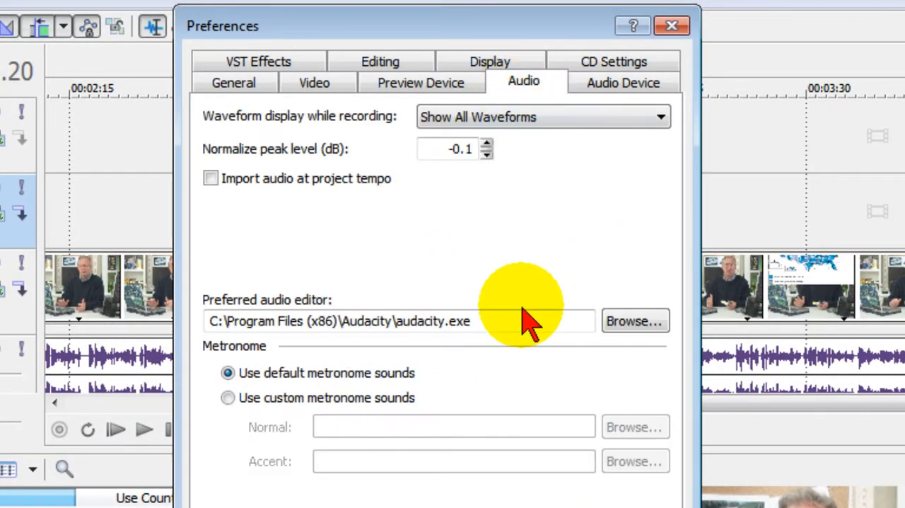
pyautogui.click(422, 319)
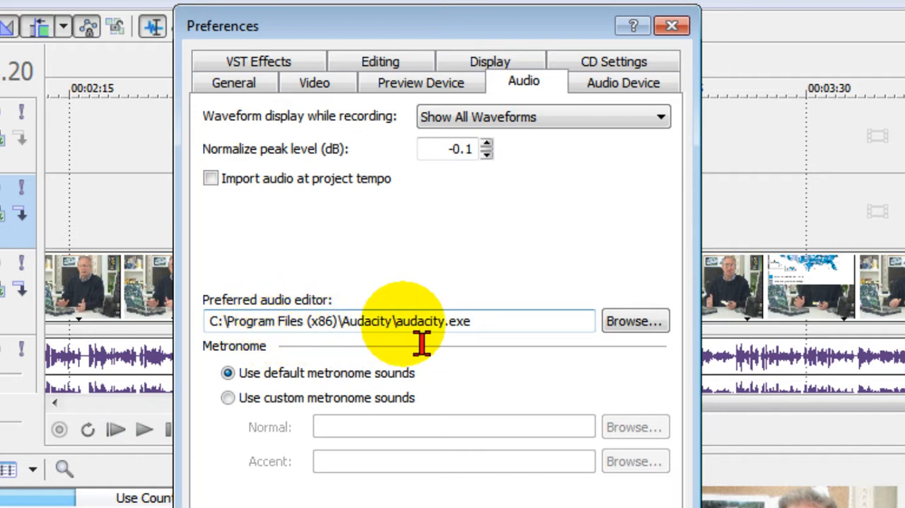
pyautogui.moveTo(534, 341)
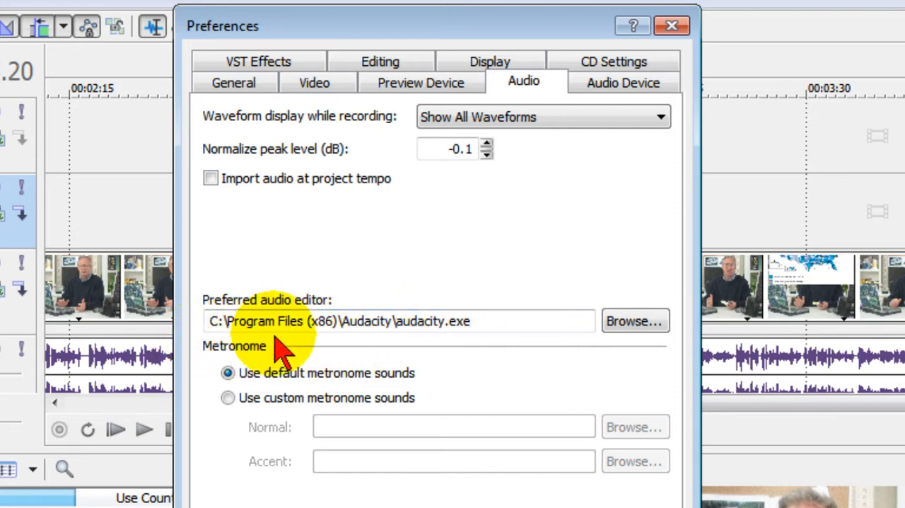
pyautogui.moveTo(396, 346)
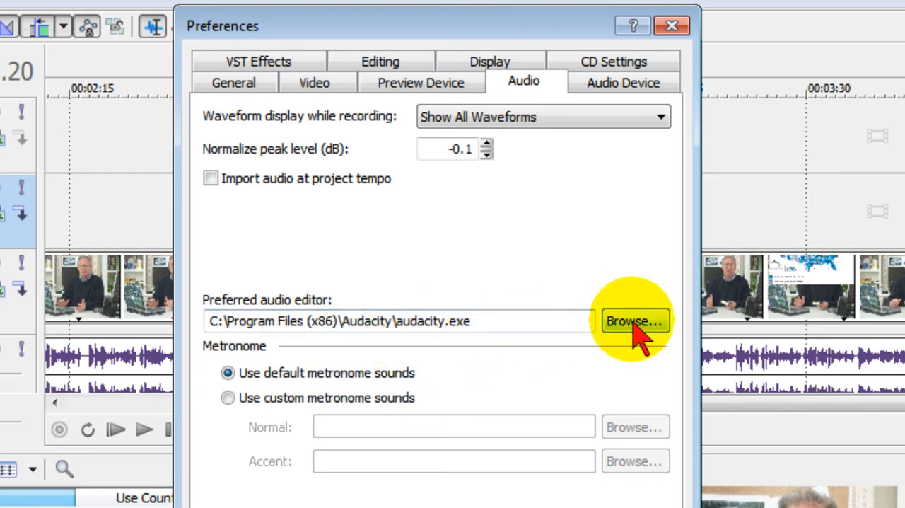
# Step: Browse to audacity.exe as the preferred audio editor and confirm the Preferences with OK
pyautogui.click(633, 320)
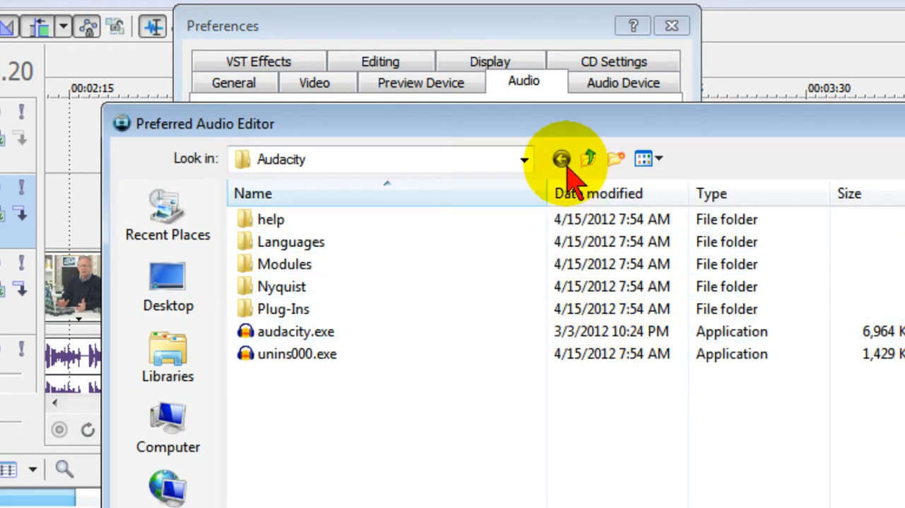
pyautogui.click(296, 331)
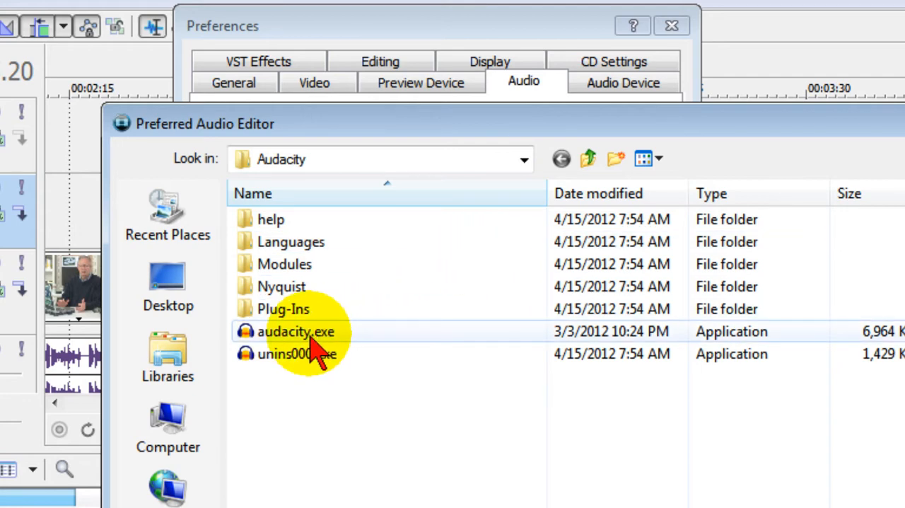
pyautogui.click(295, 331)
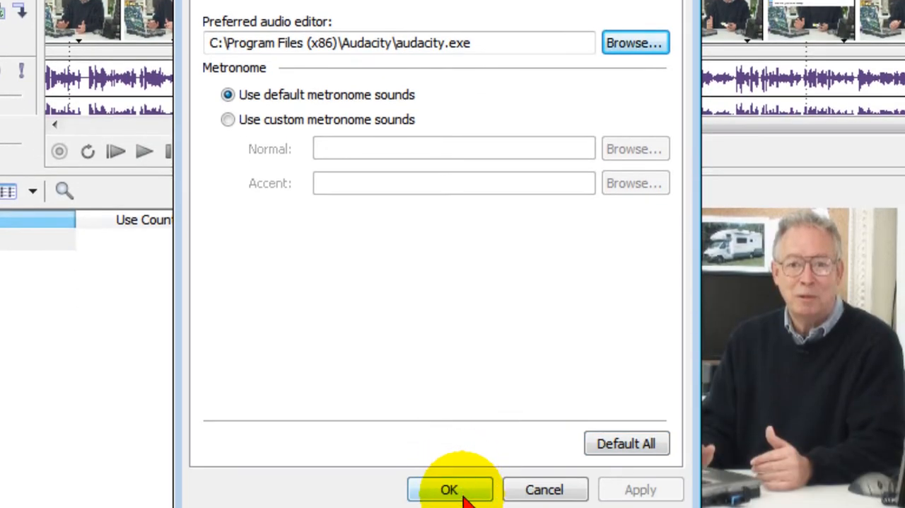
pyautogui.click(450, 489)
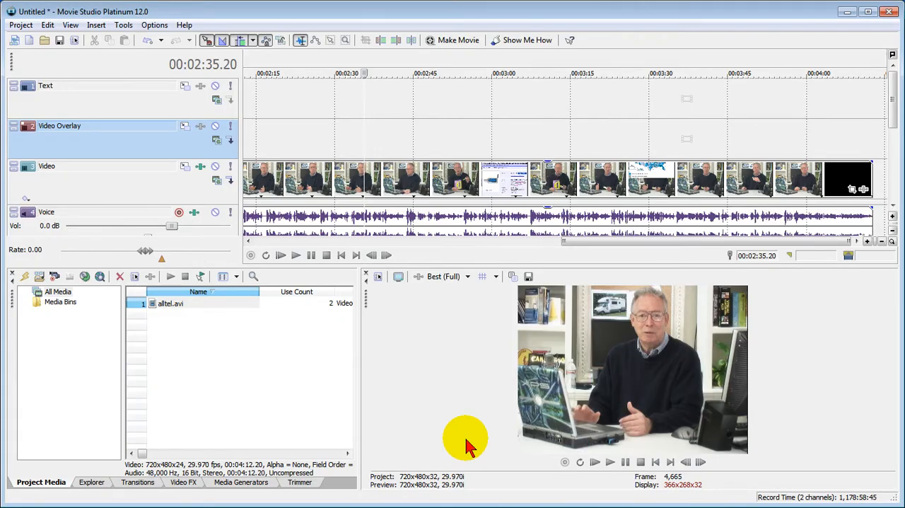
pyautogui.moveTo(639, 252)
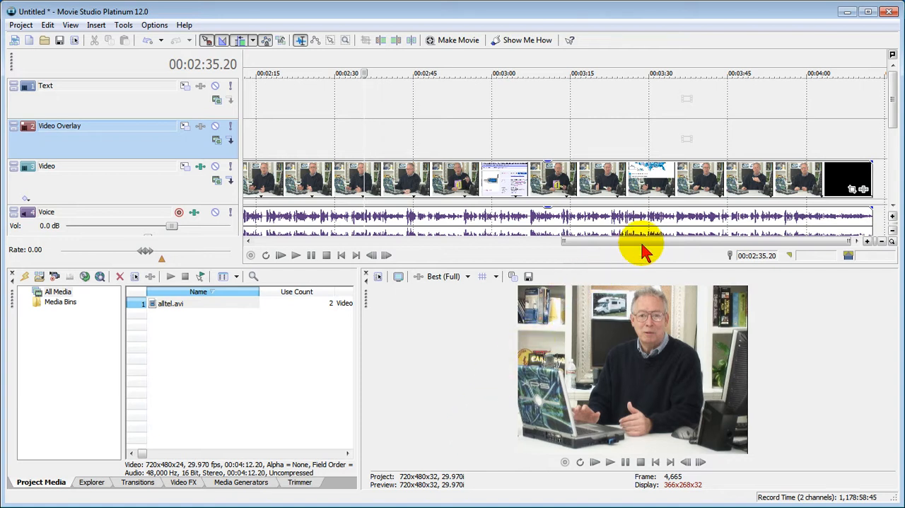
pyautogui.moveTo(894, 96)
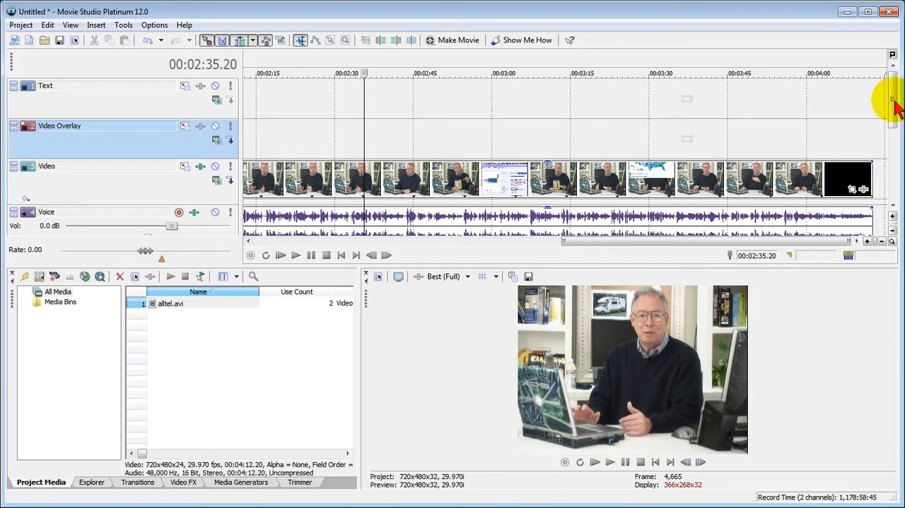
# Step: Send the Voice track's audio event to Audacity via Open in Audio Editor
pyautogui.scroll(-3)
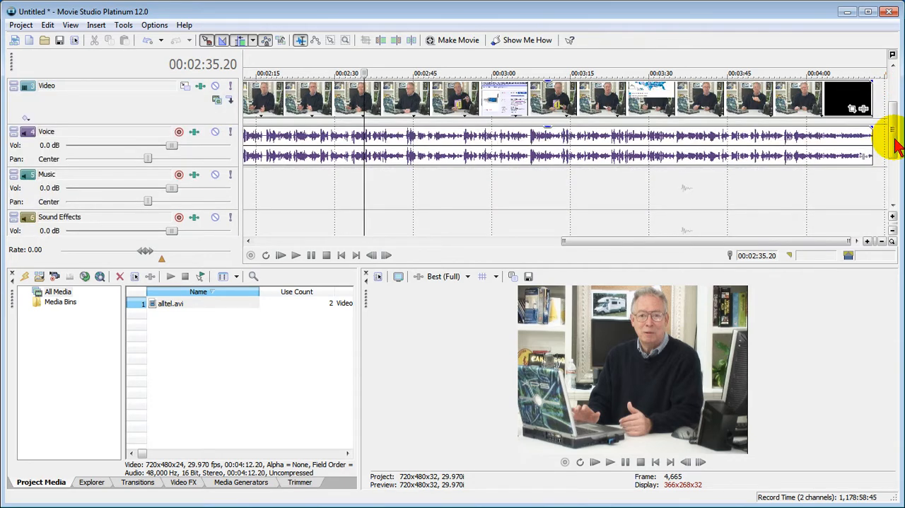
pyautogui.moveTo(775, 173)
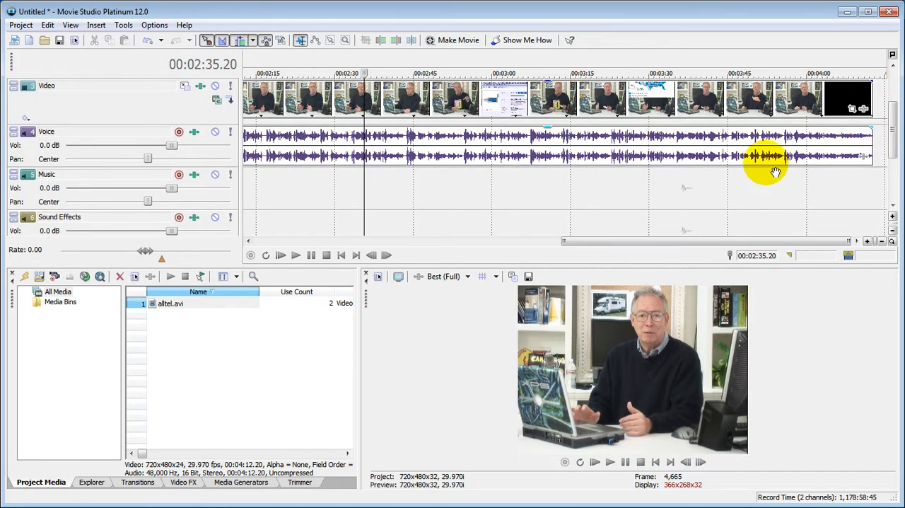
pyautogui.moveTo(498, 164)
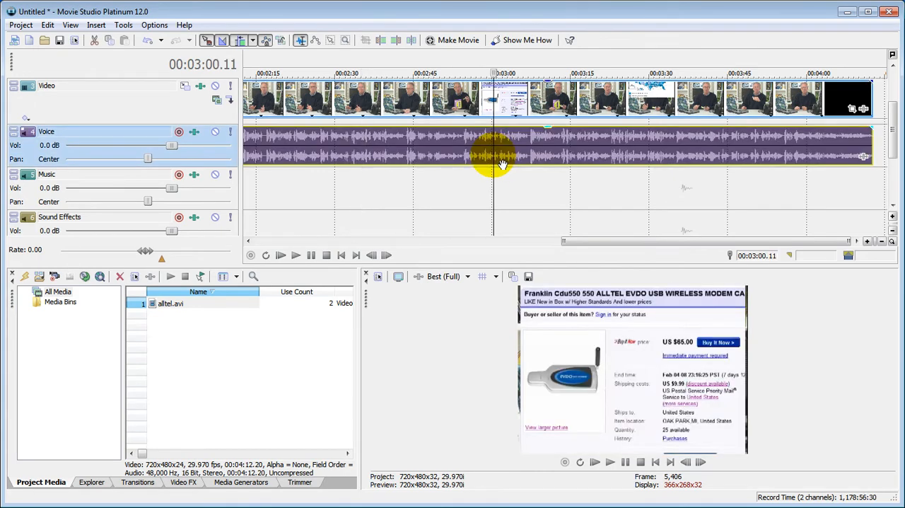
pyautogui.rightClick(502, 148)
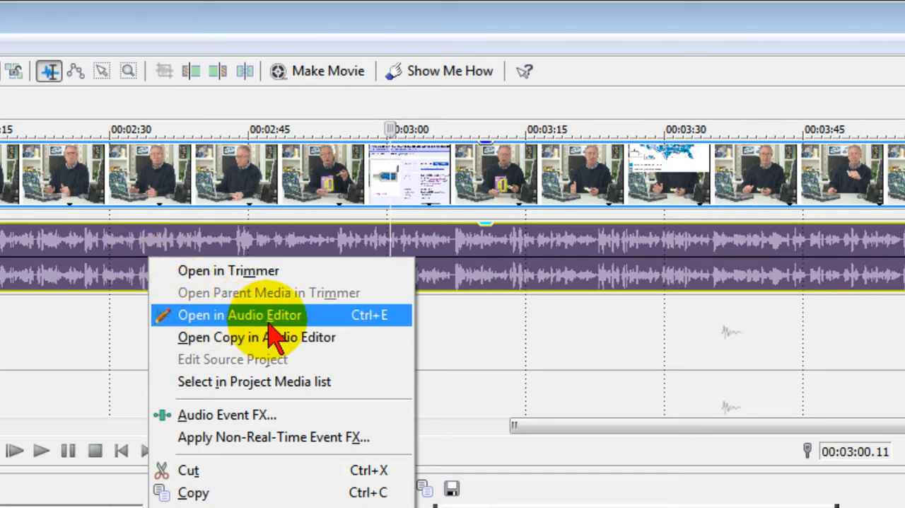
pyautogui.moveTo(311, 332)
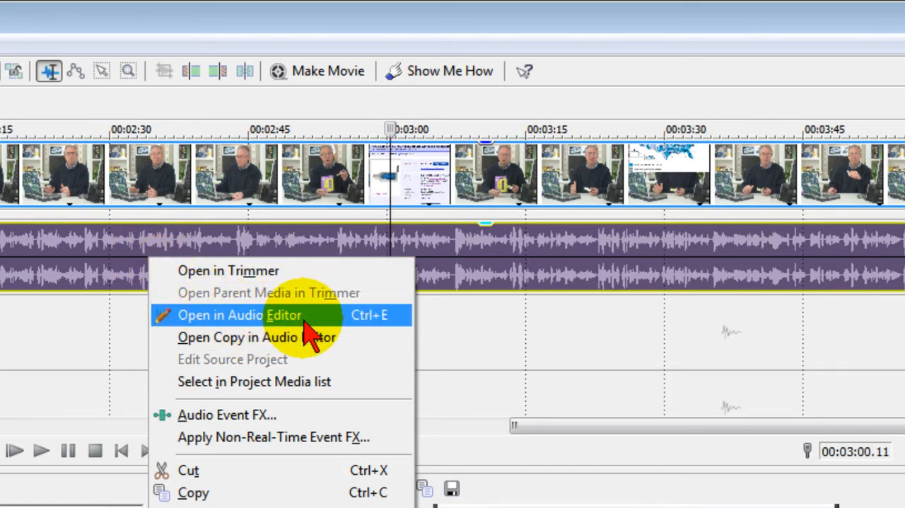
pyautogui.click(240, 314)
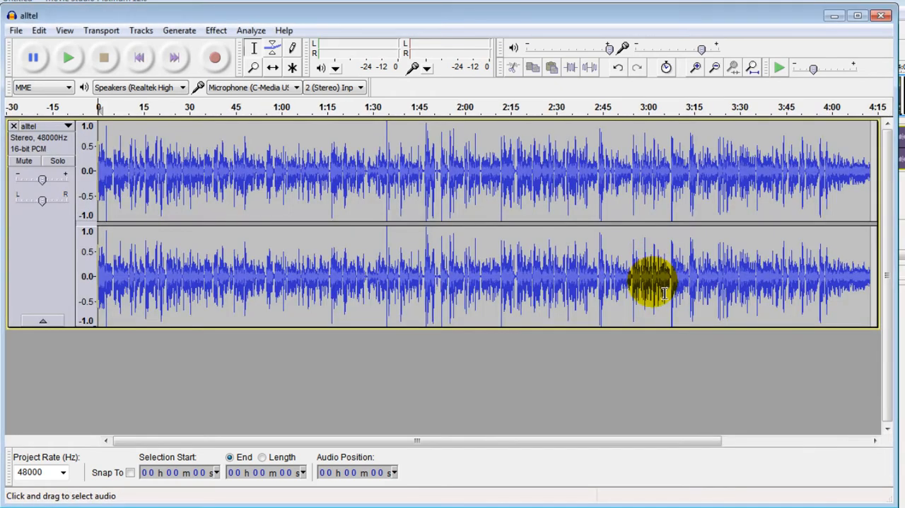
pyautogui.moveTo(544, 283)
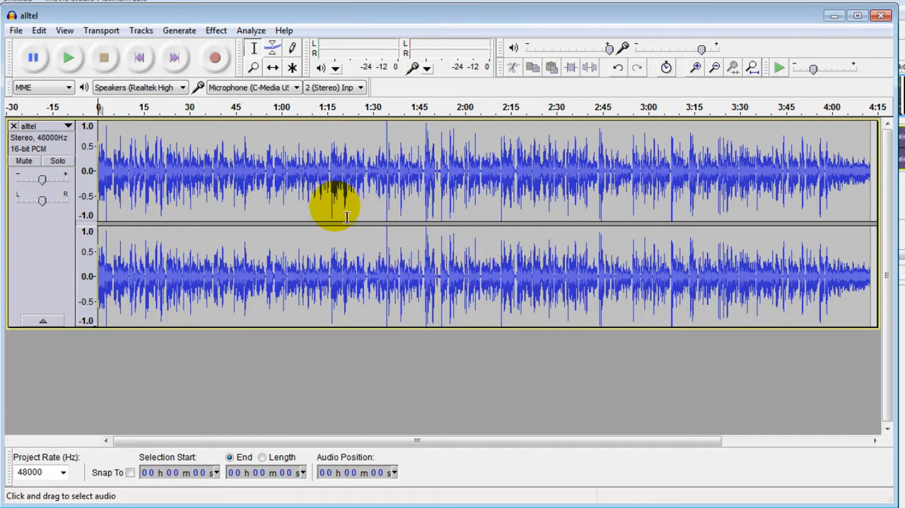
pyautogui.moveTo(172, 162)
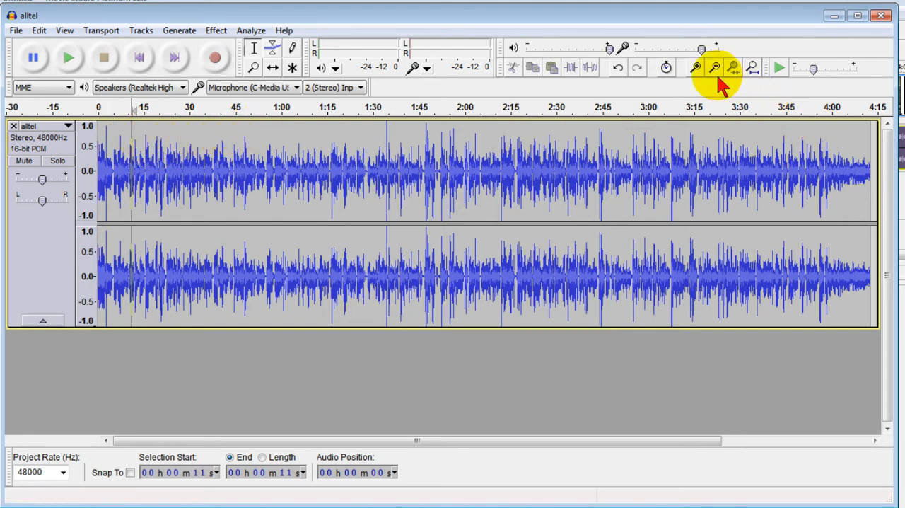
# Step: Zoom in twice on the alltel voice waveform to see the quiet stretch near 10 seconds
pyautogui.click(696, 68)
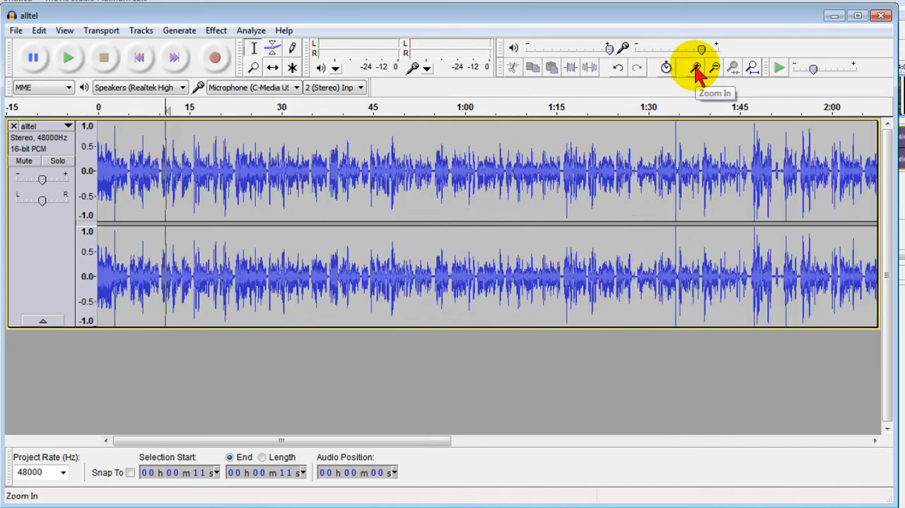
pyautogui.click(696, 68)
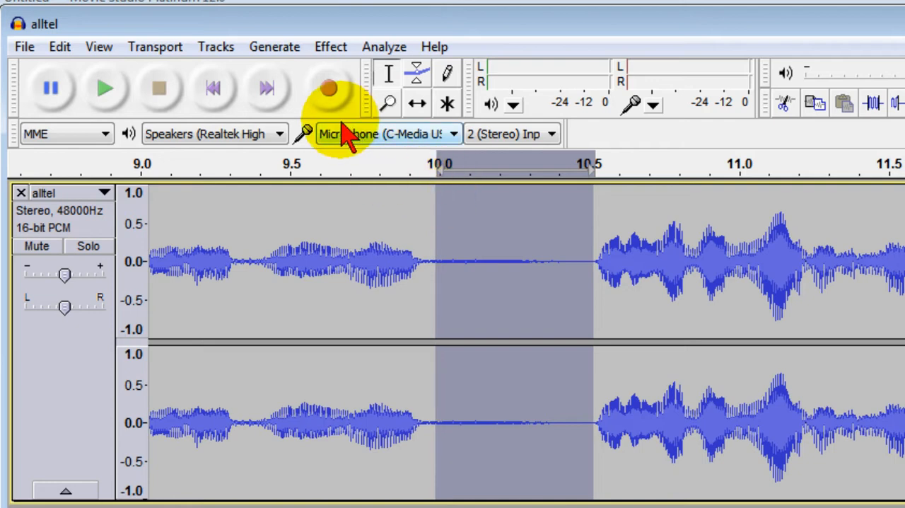
# Step: Run the Noise Removal effect on the selected quiet stretch, then apply it to the voice recording
pyautogui.click(331, 45)
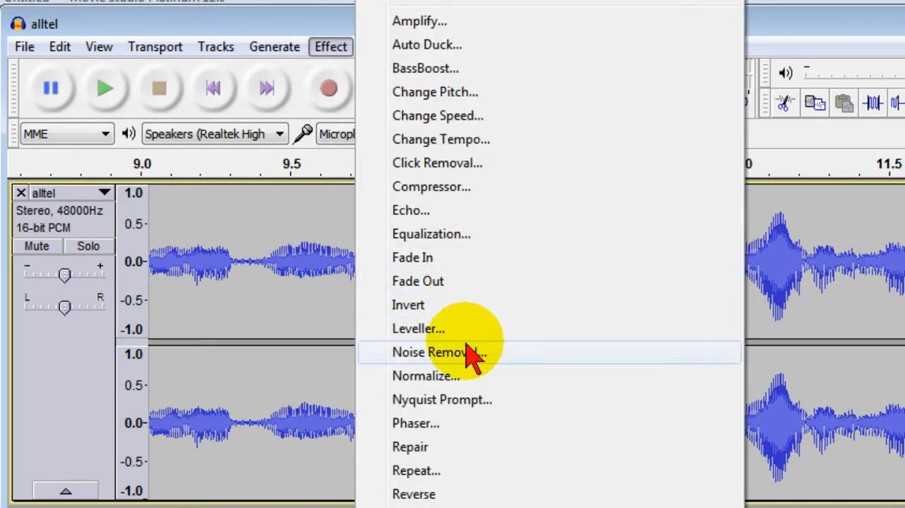
pyautogui.click(438, 350)
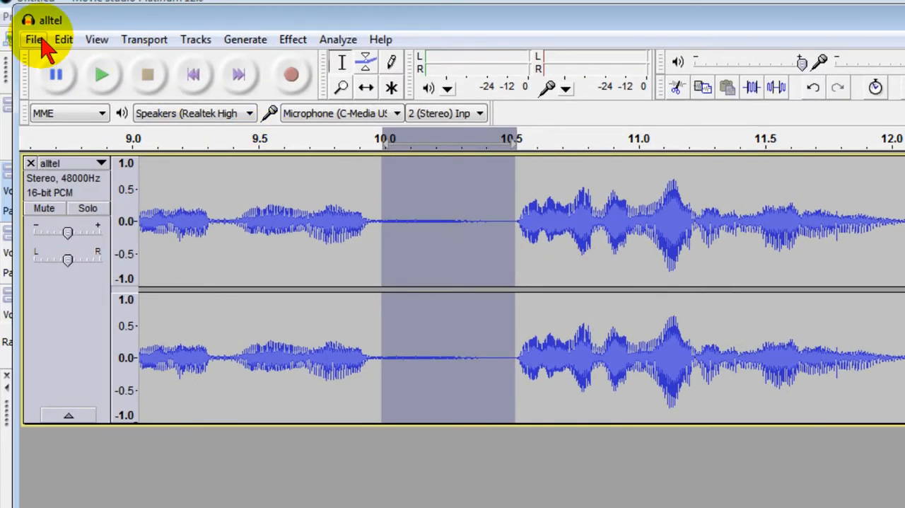
pyautogui.click(62, 39)
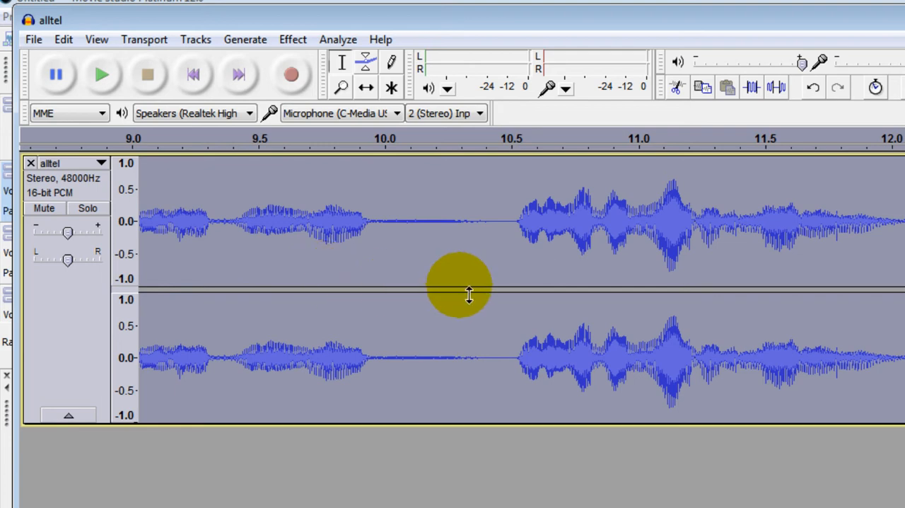
pyautogui.click(291, 40)
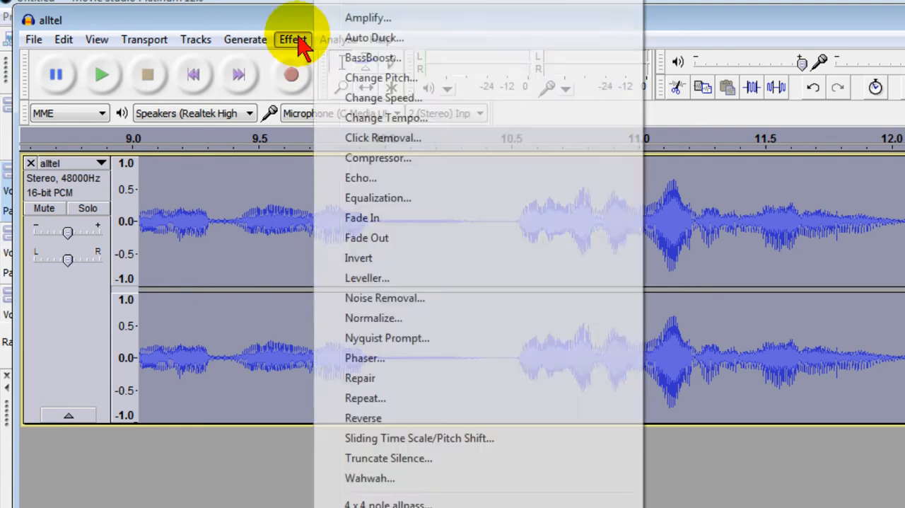
pyautogui.click(384, 297)
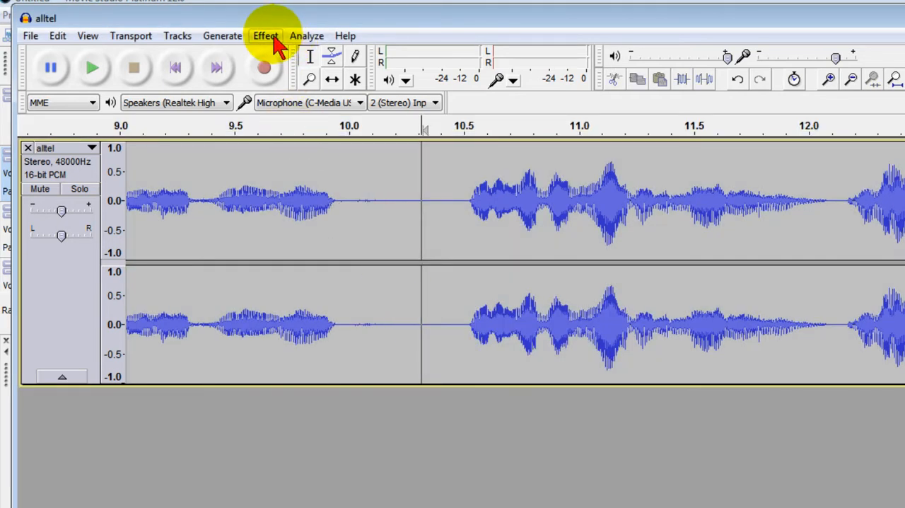
# Step: Apply Normalize at -1.0 dB maximum amplitude with Remove DC offset kept on
pyautogui.click(265, 36)
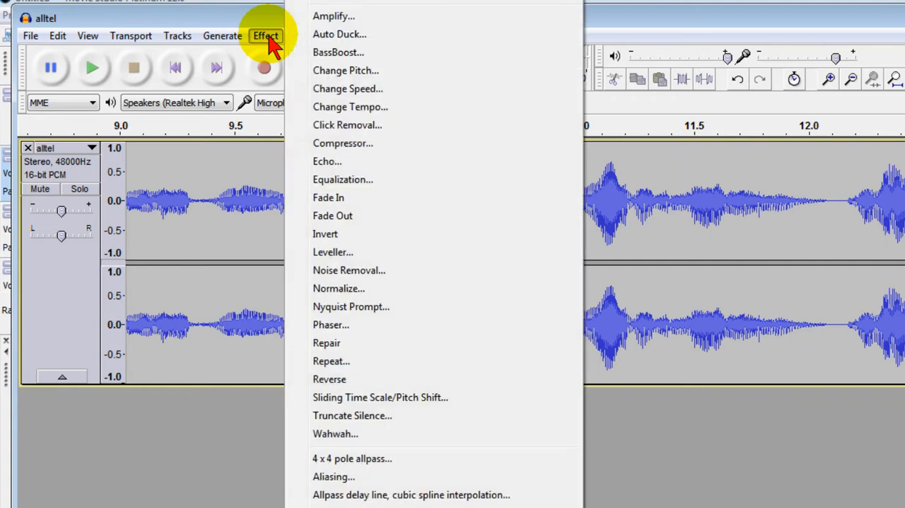
pyautogui.click(339, 288)
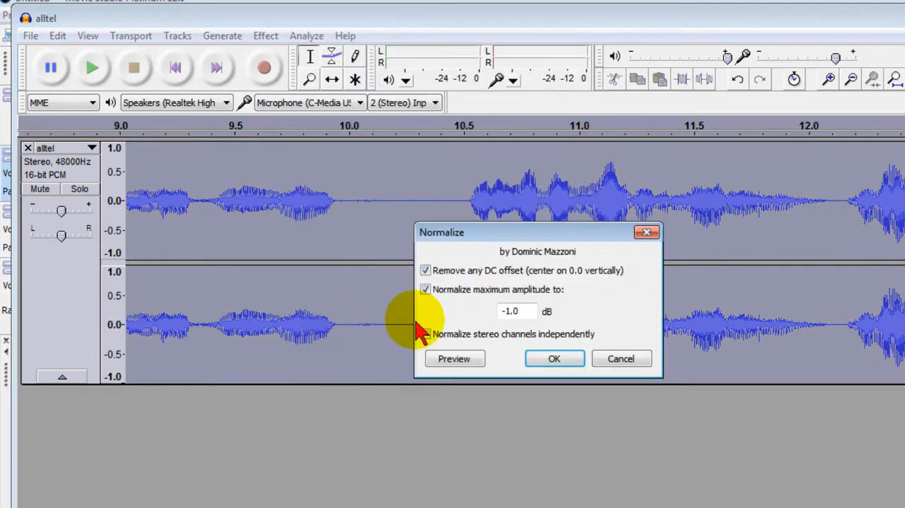
pyautogui.click(426, 334)
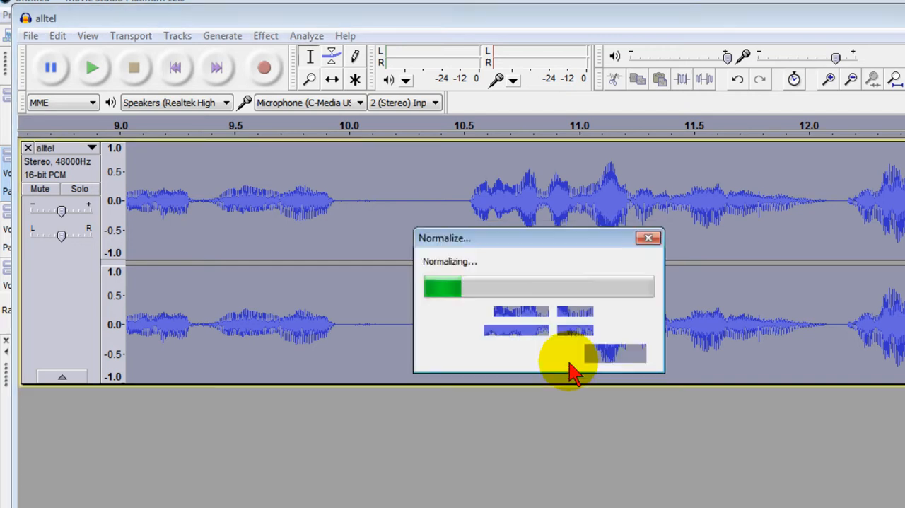
pyautogui.moveTo(569, 435)
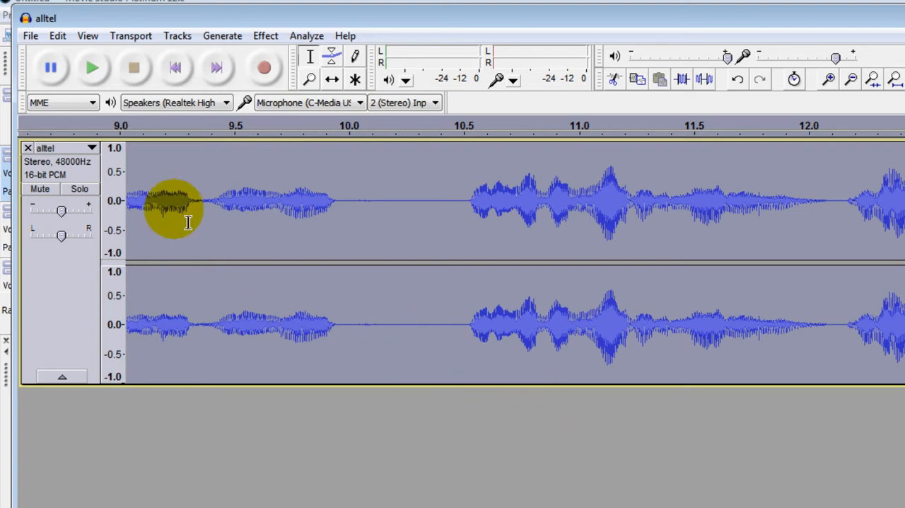
# Step: Export the cleaned voice as MP3 named alltel1 into the videotips folder
pyautogui.click(32, 36)
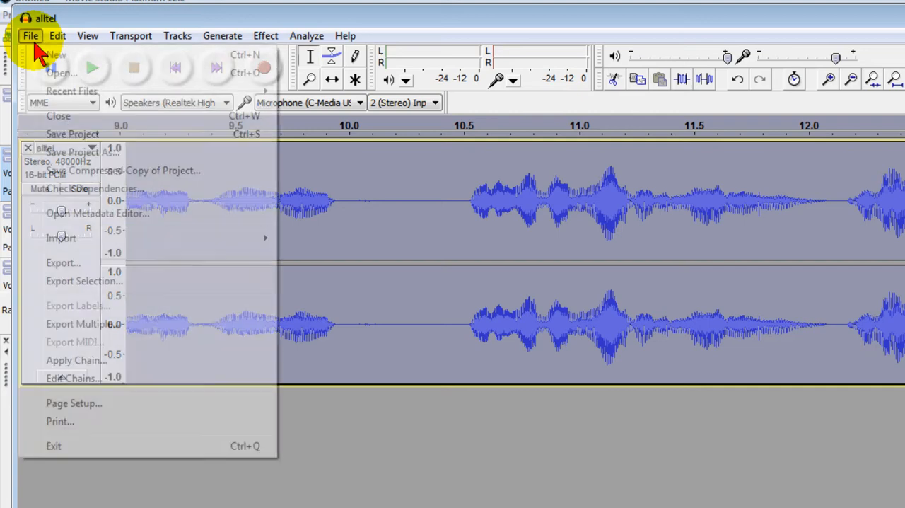
pyautogui.moveTo(62, 263)
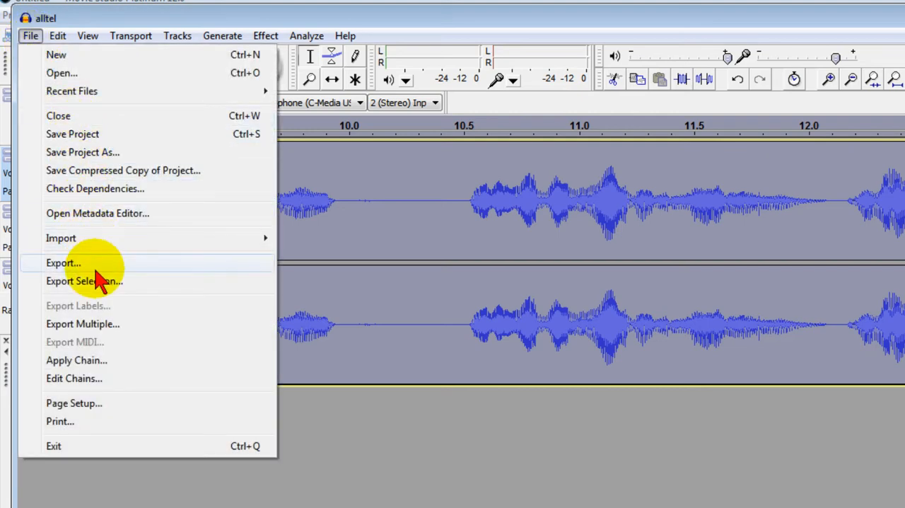
pyautogui.click(62, 263)
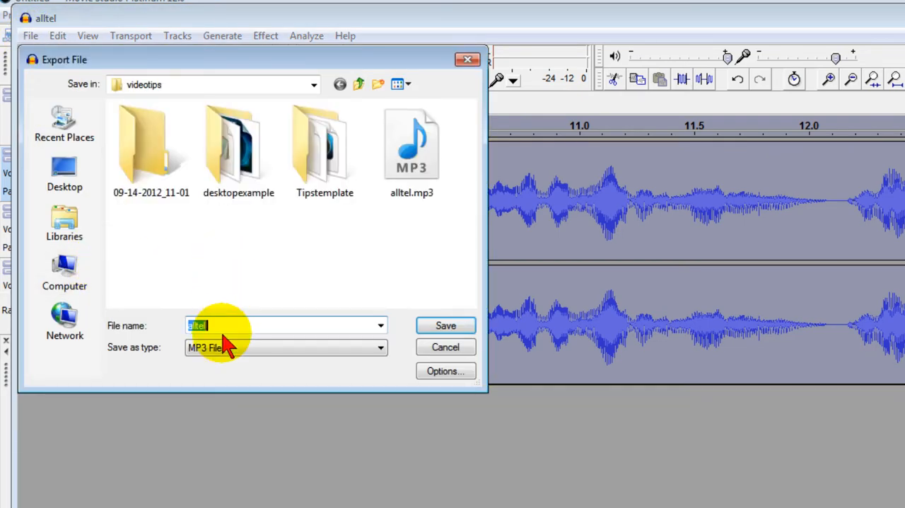
pyautogui.click(237, 325)
pyautogui.write('1')
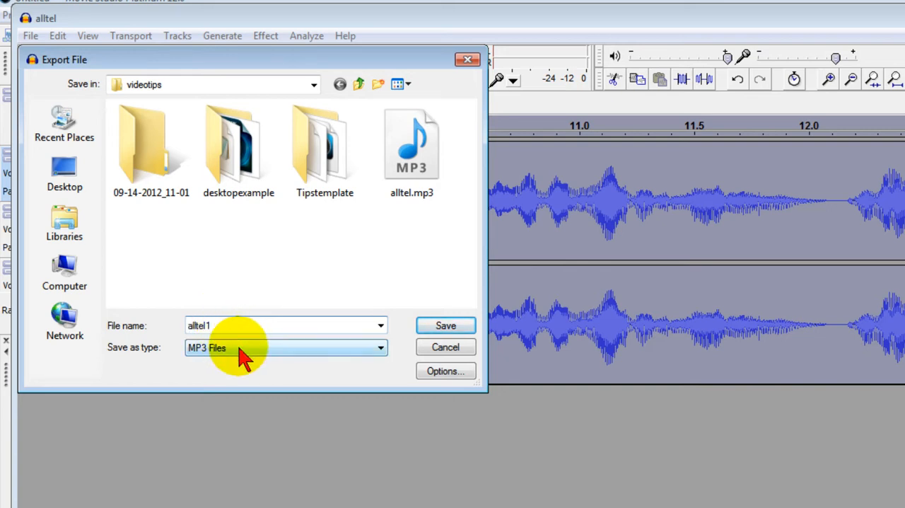
pyautogui.moveTo(228, 365)
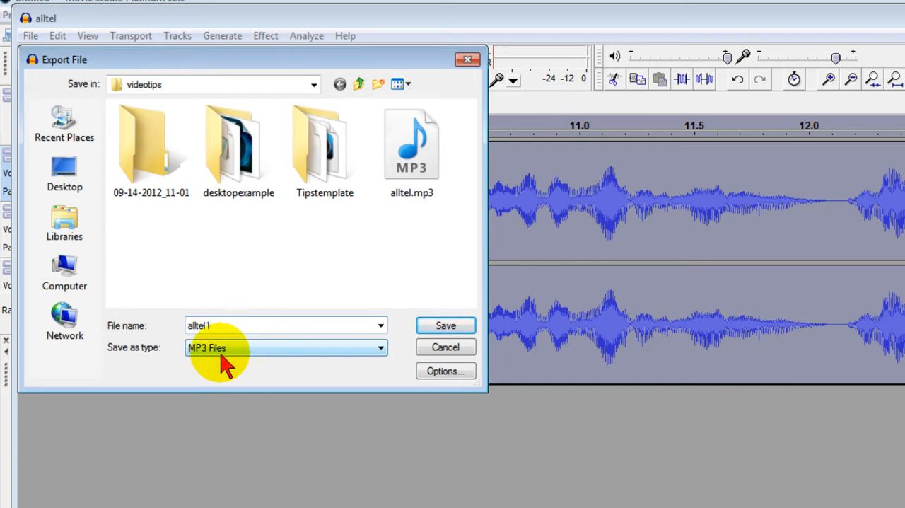
pyautogui.moveTo(252, 356)
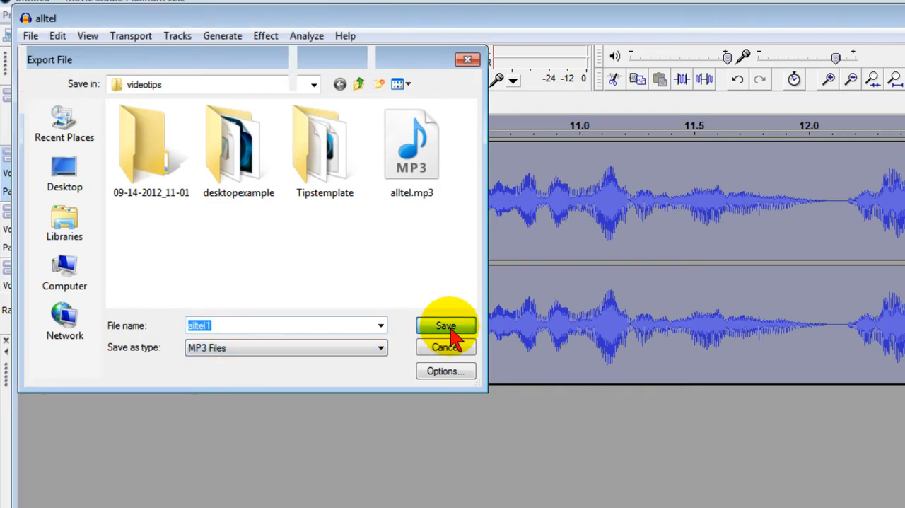
pyautogui.click(446, 325)
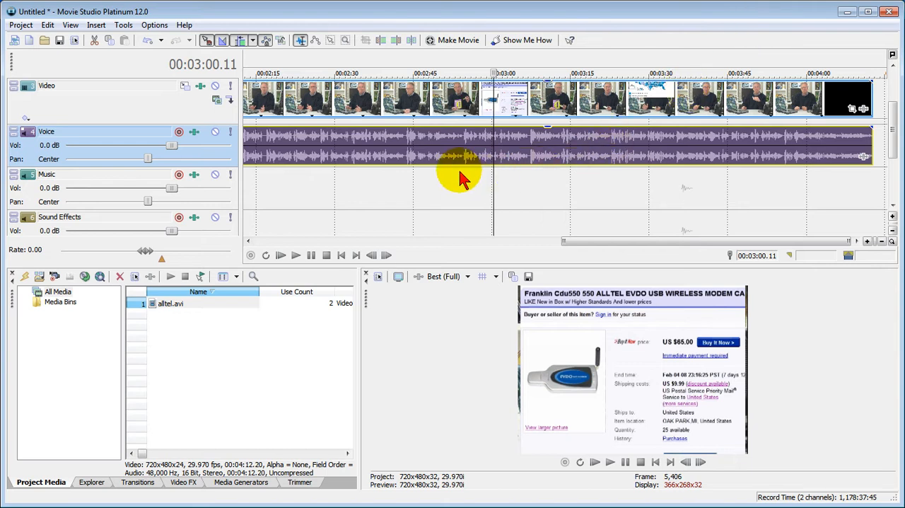
pyautogui.moveTo(417, 166)
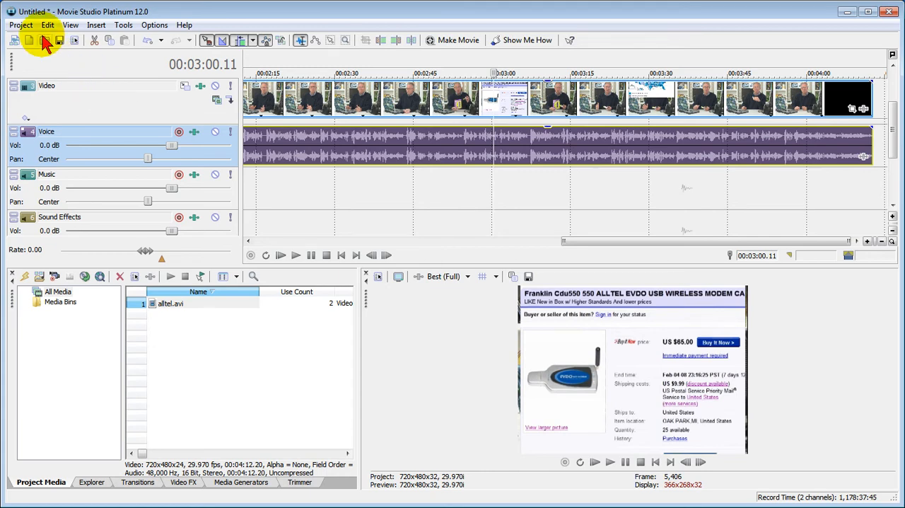
# Step: Import alltel1.mp3 from videotips into Project Media beside alltel.avi
pyautogui.click(20, 25)
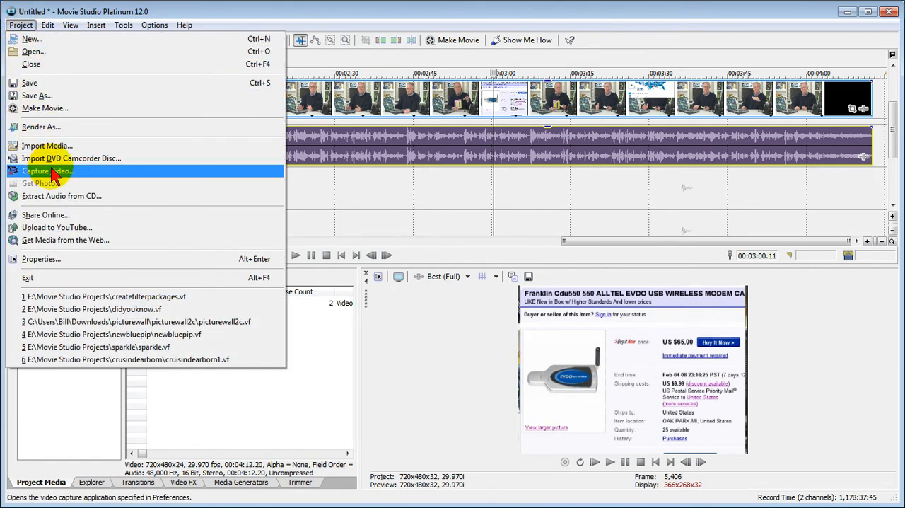
pyautogui.click(46, 144)
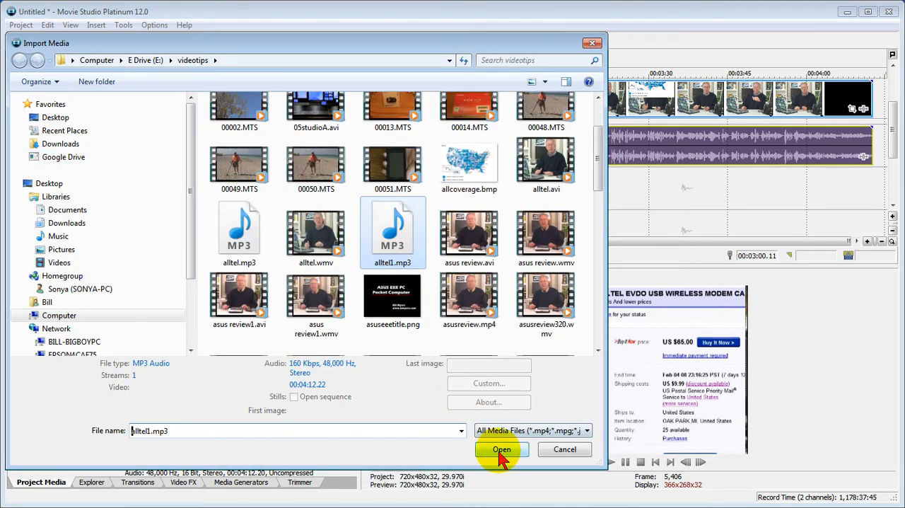
pyautogui.click(501, 449)
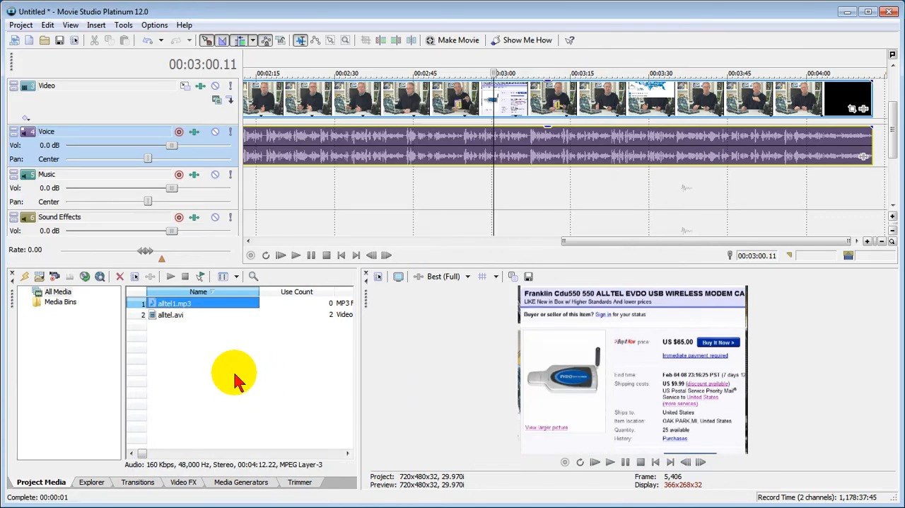
# Step: Drag alltel1.mp3 onto the Music track beneath the original Voice track
pyautogui.click(181, 303)
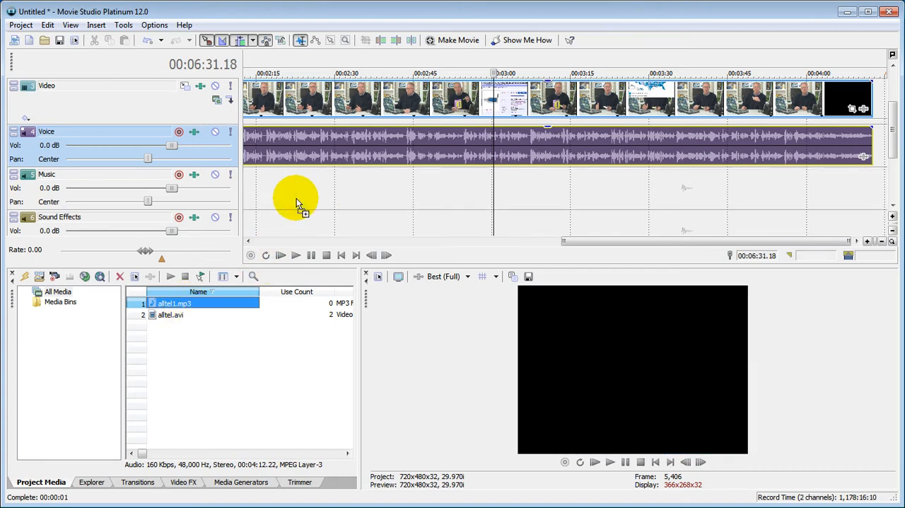
pyautogui.moveTo(572, 240); pyautogui.dragTo(667, 240)
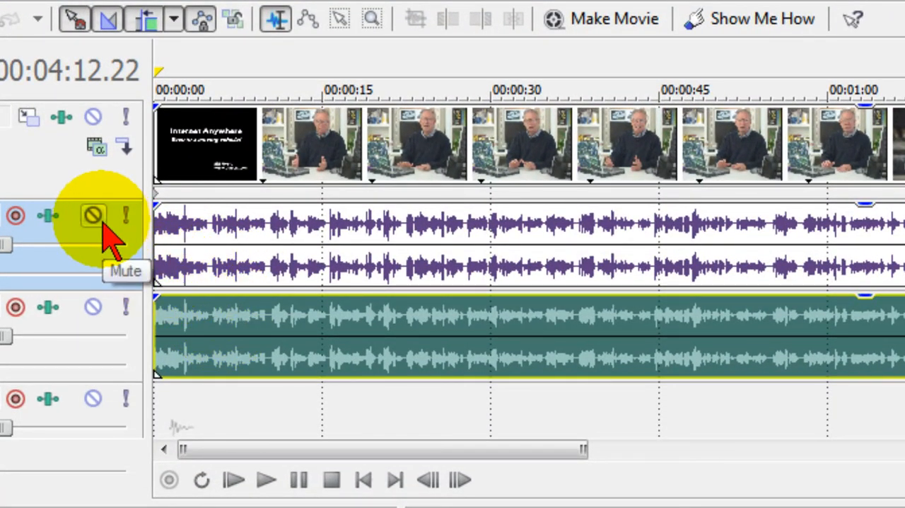
# Step: Mute the Voice track and play the project from about 11 seconds, then pause
pyautogui.click(93, 215)
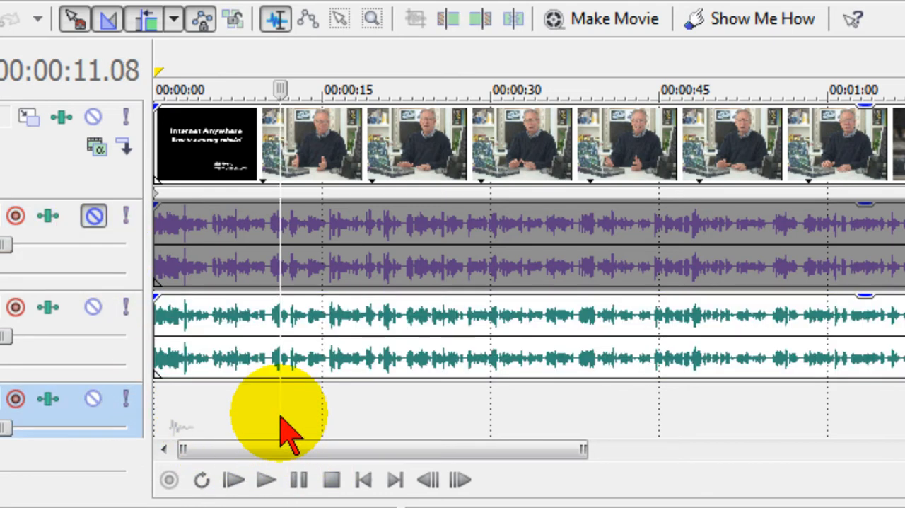
pyautogui.click(266, 480)
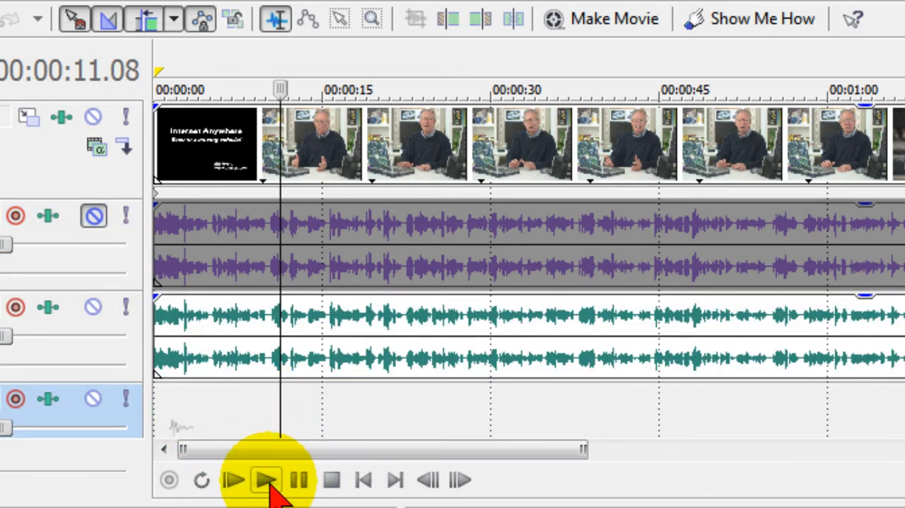
pyautogui.click(267, 479)
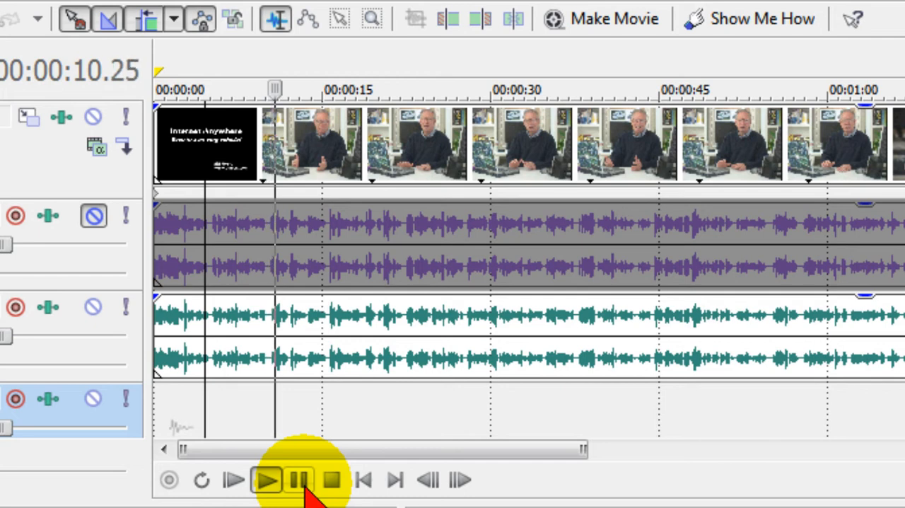
pyautogui.click(267, 480)
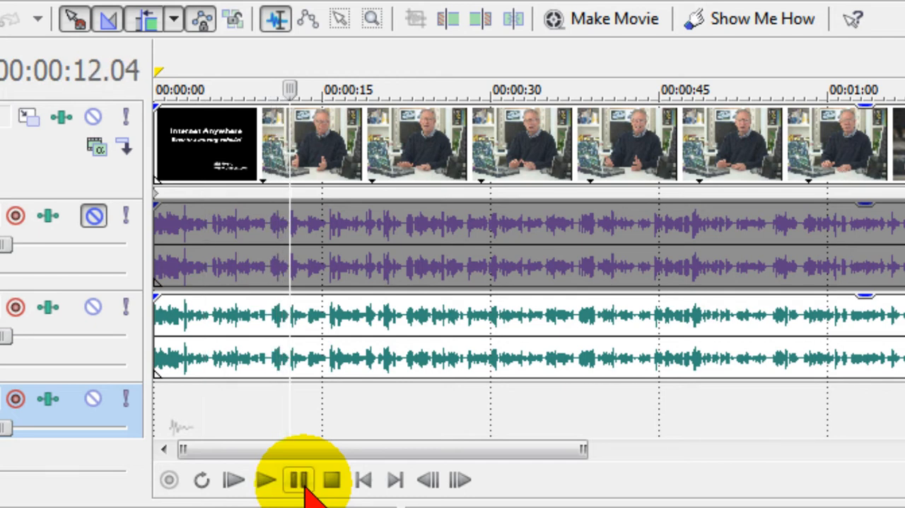
pyautogui.click(296, 480)
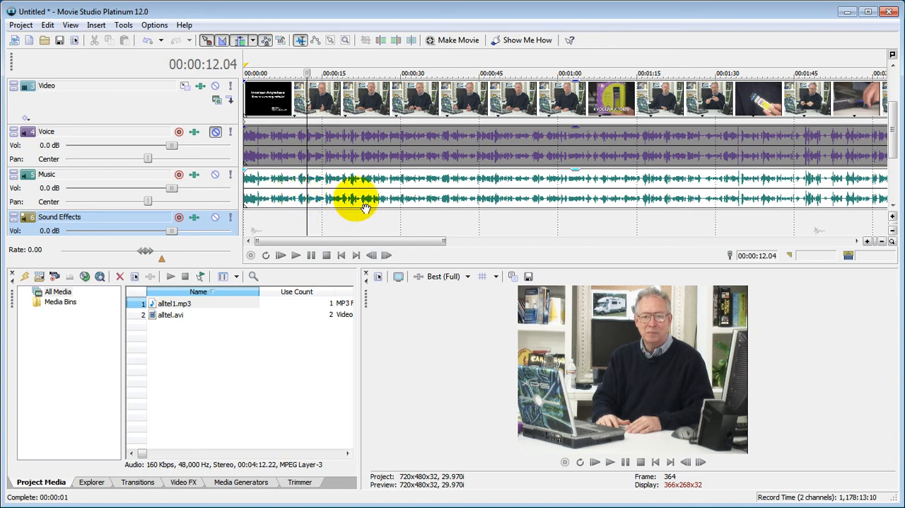
pyautogui.moveTo(747, 191)
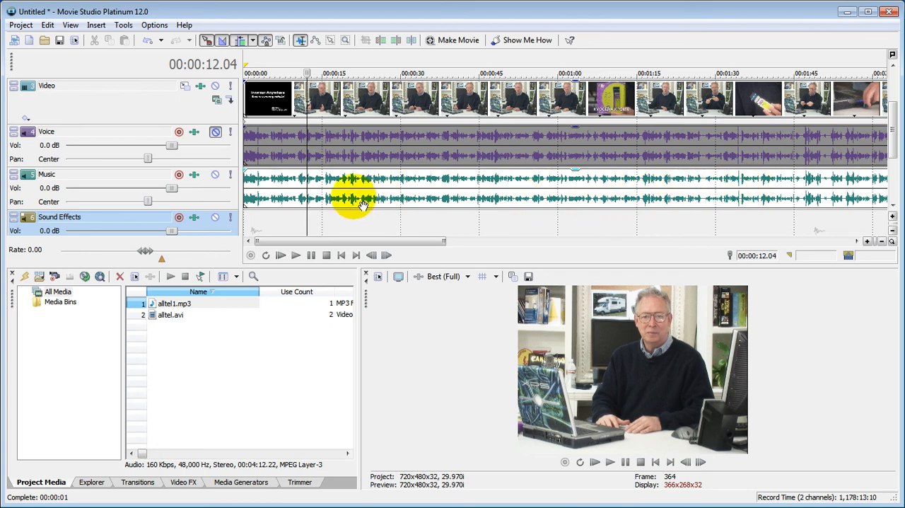
pyautogui.moveTo(276, 226)
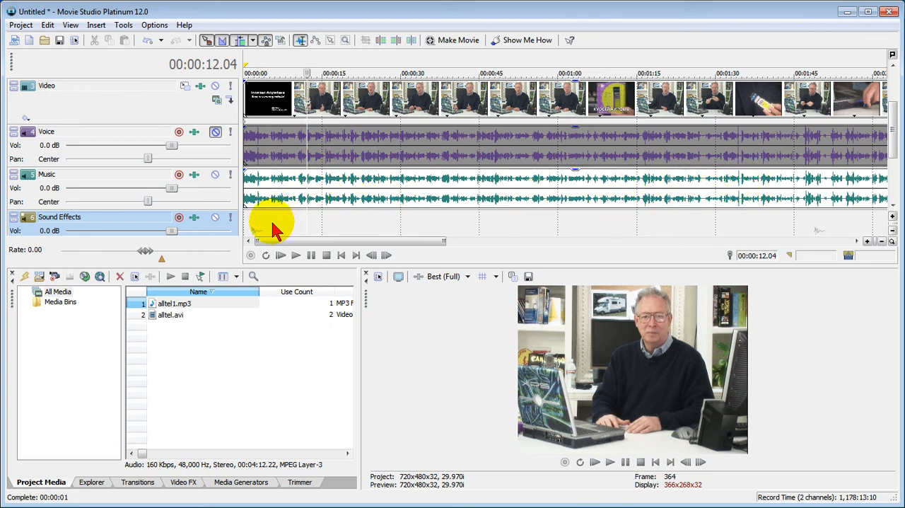